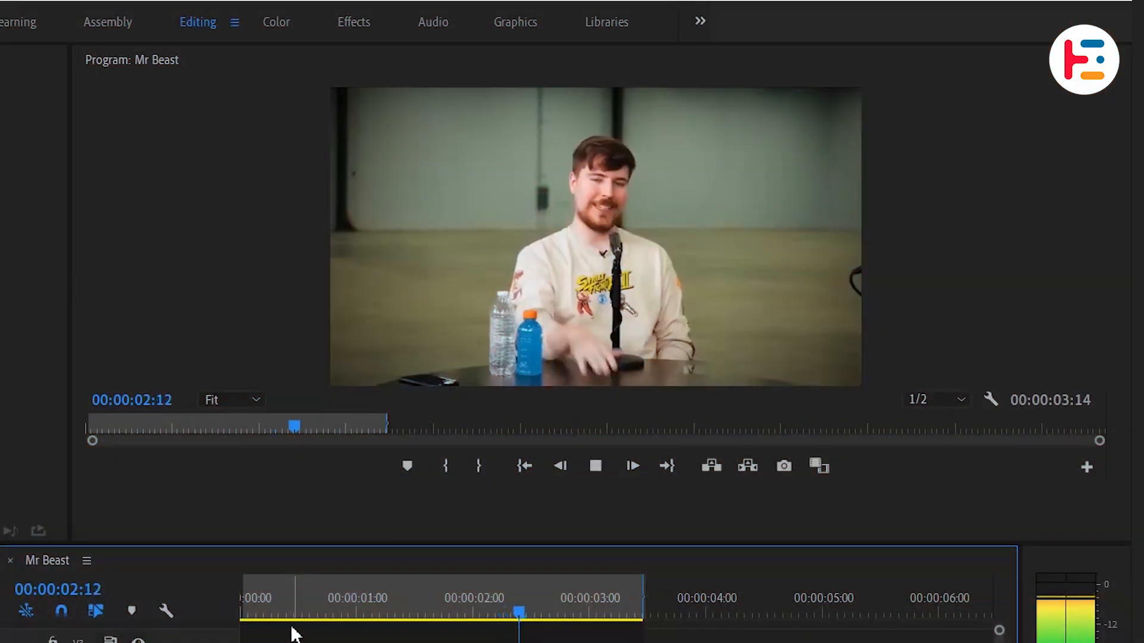
Show the Text panel on its Transcript tab via the Window menu.
click(594, 466)
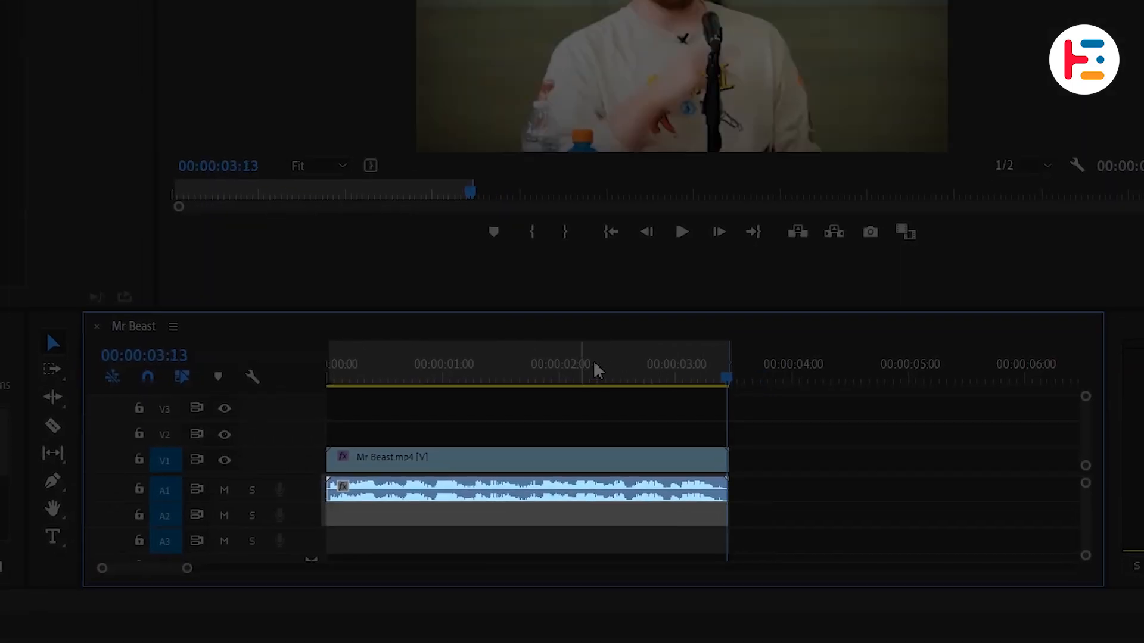
click(515, 474)
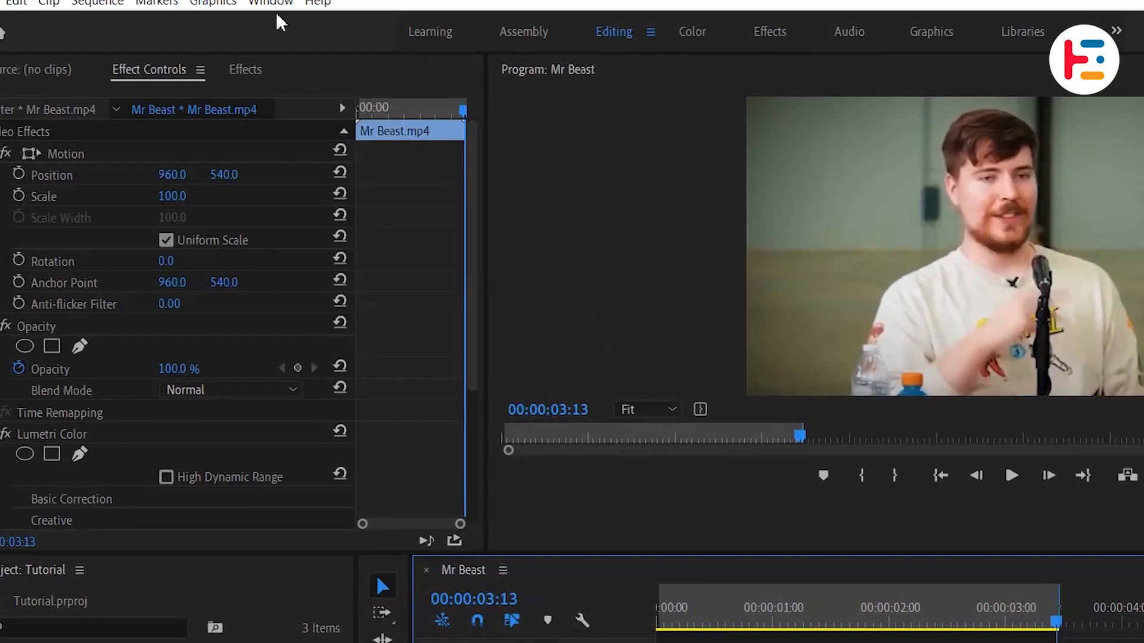
click(271, 3)
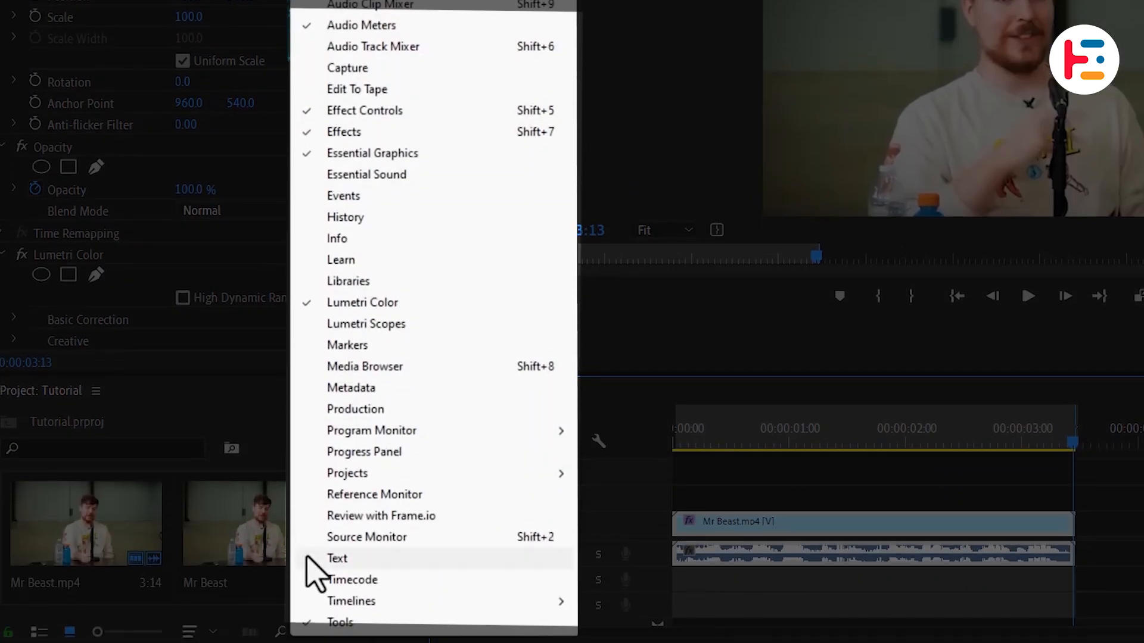
click(336, 558)
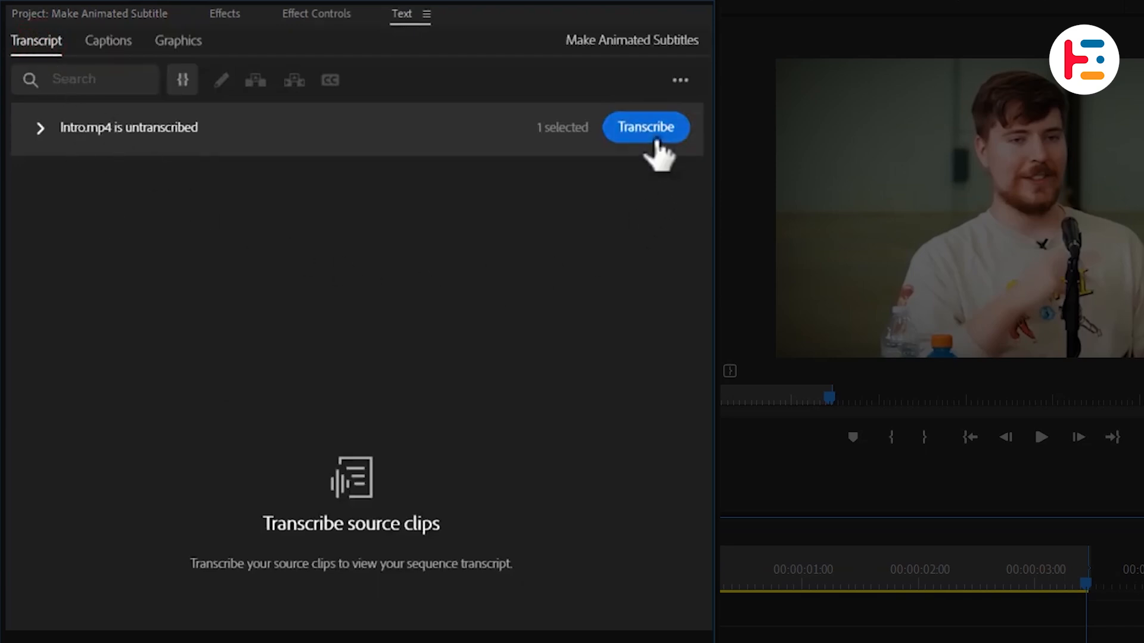
Transcribe the clip's speech and select the resulting transcript paragraph.
click(645, 127)
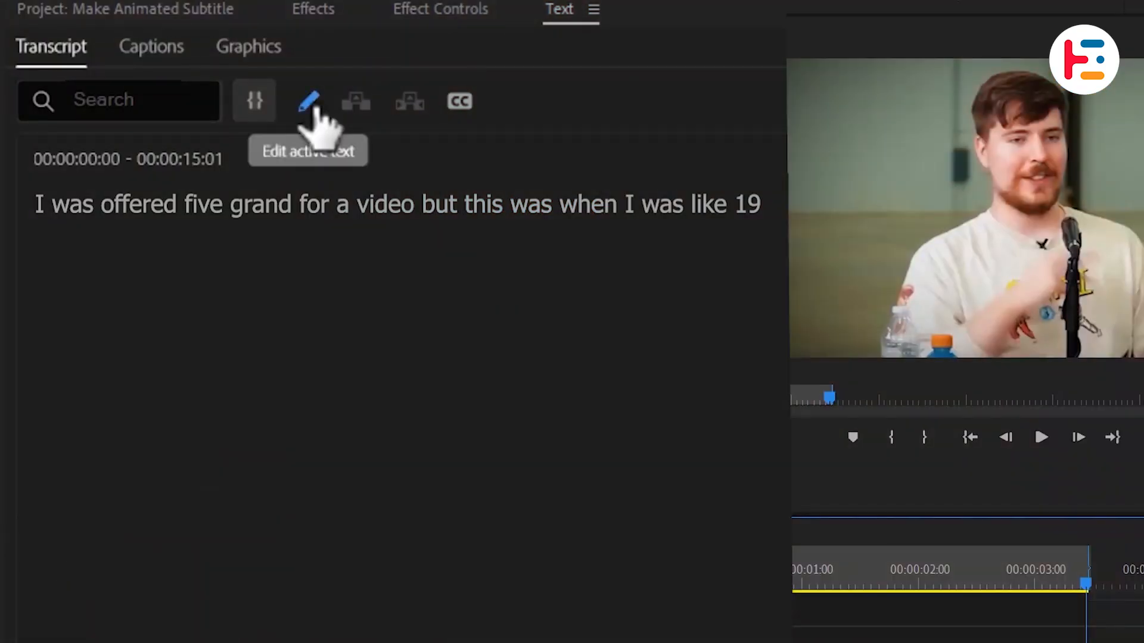
click(307, 100)
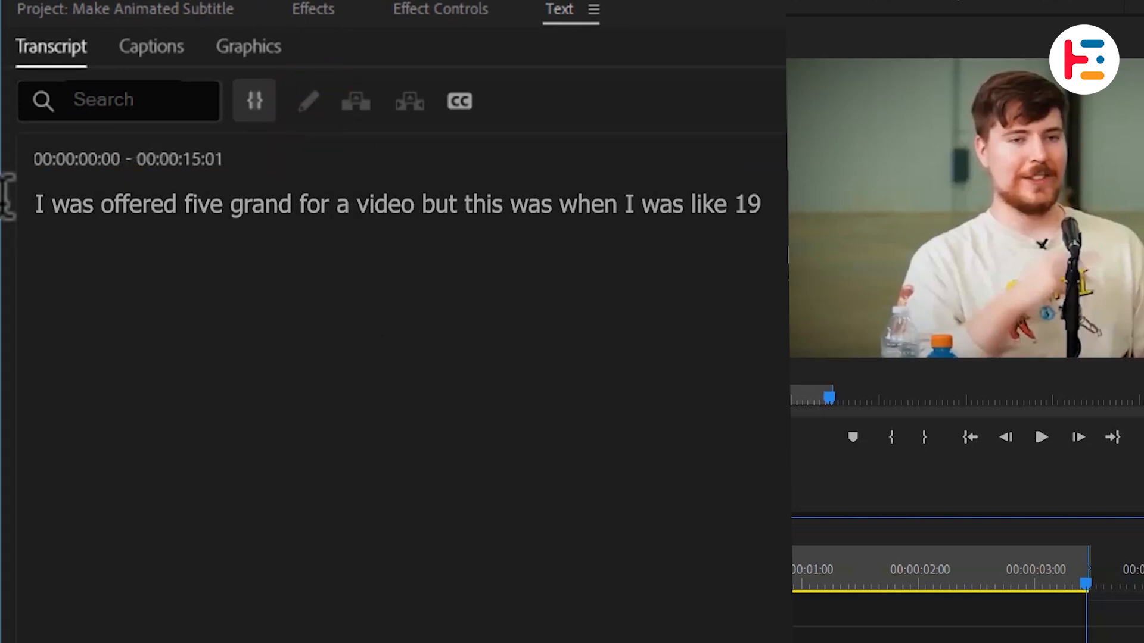
click(458, 100)
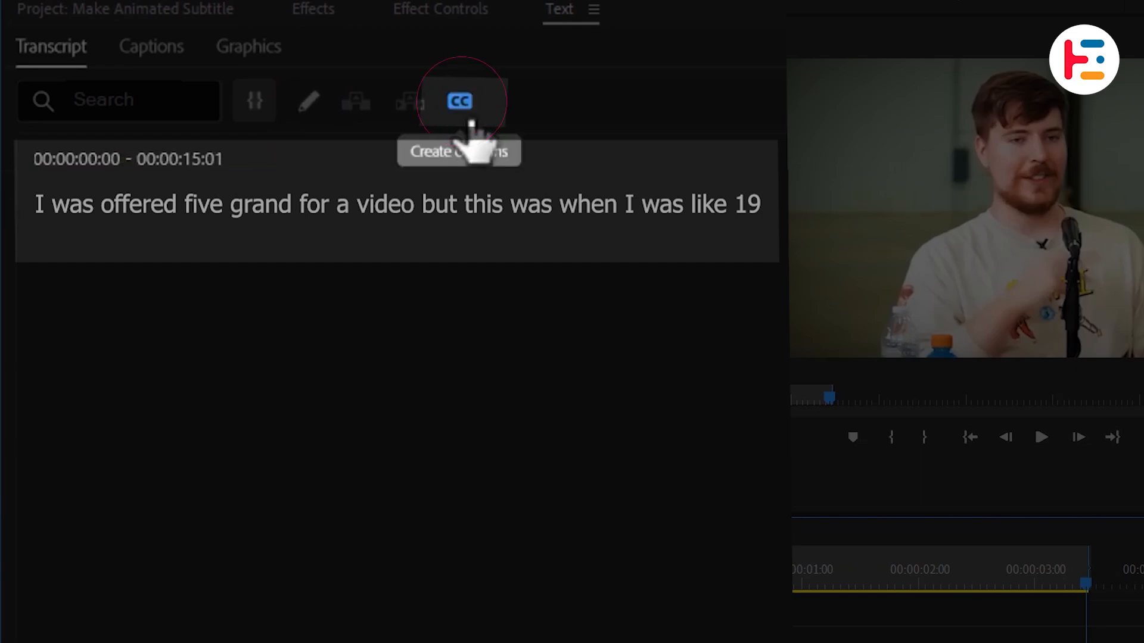
Create captions with 10-character maximum, 1.2-second minimum duration and single lines.
click(457, 100)
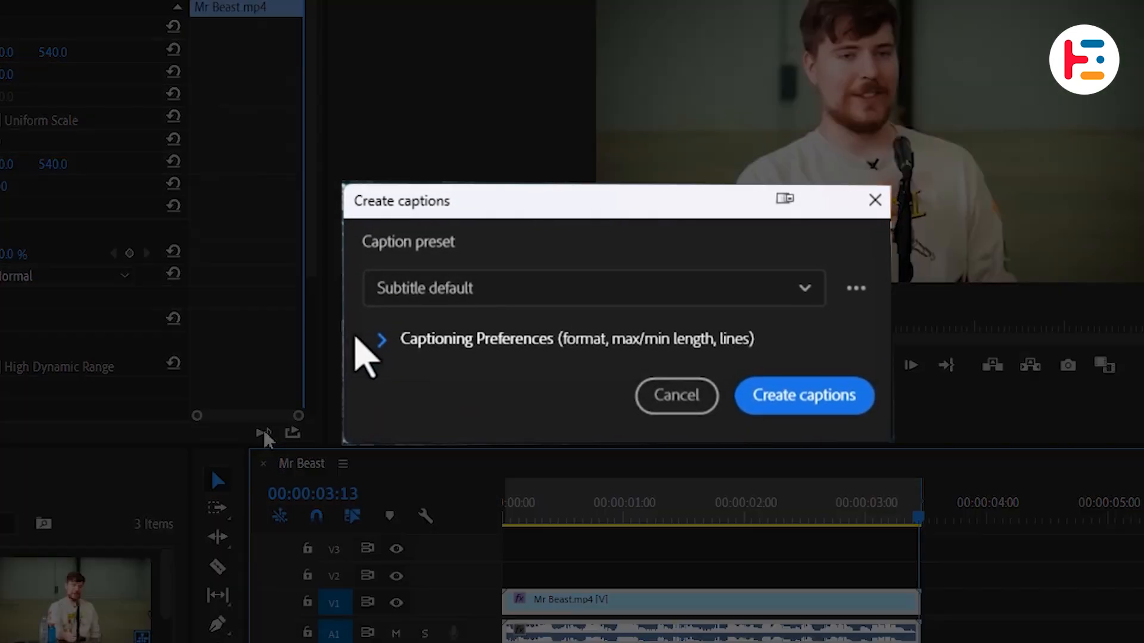
click(382, 338)
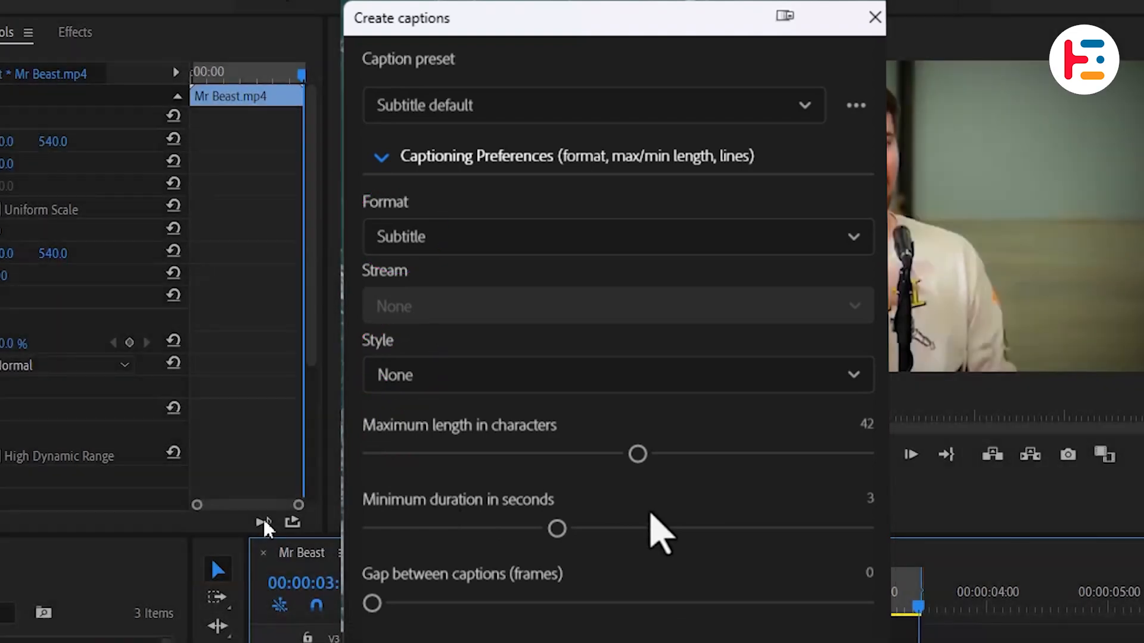
drag(636, 454, 382, 350)
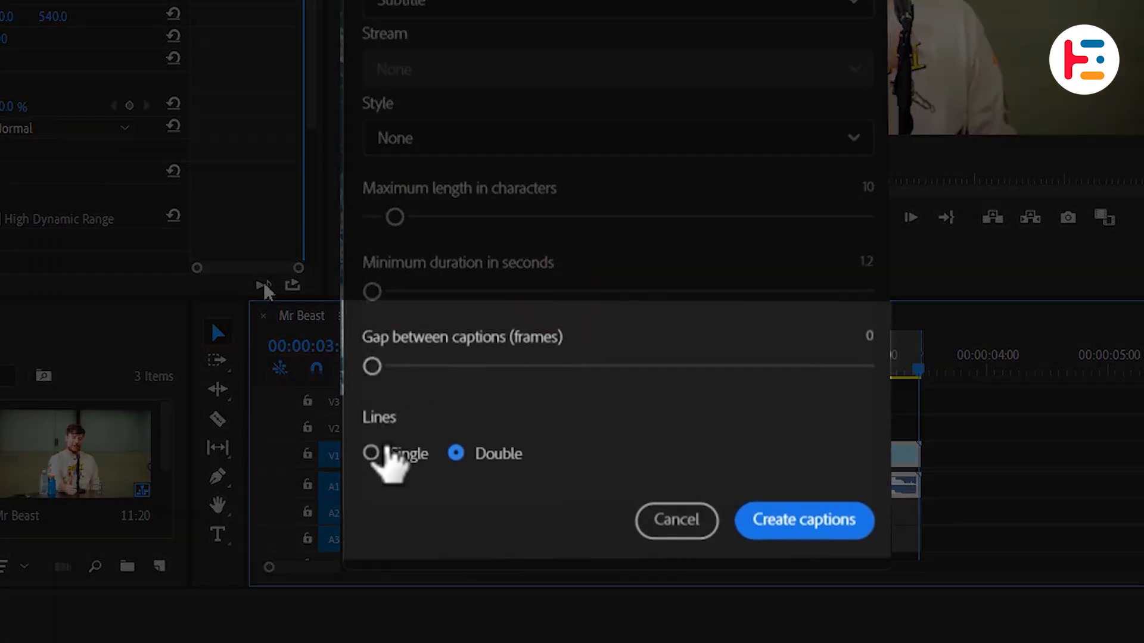
click(369, 452)
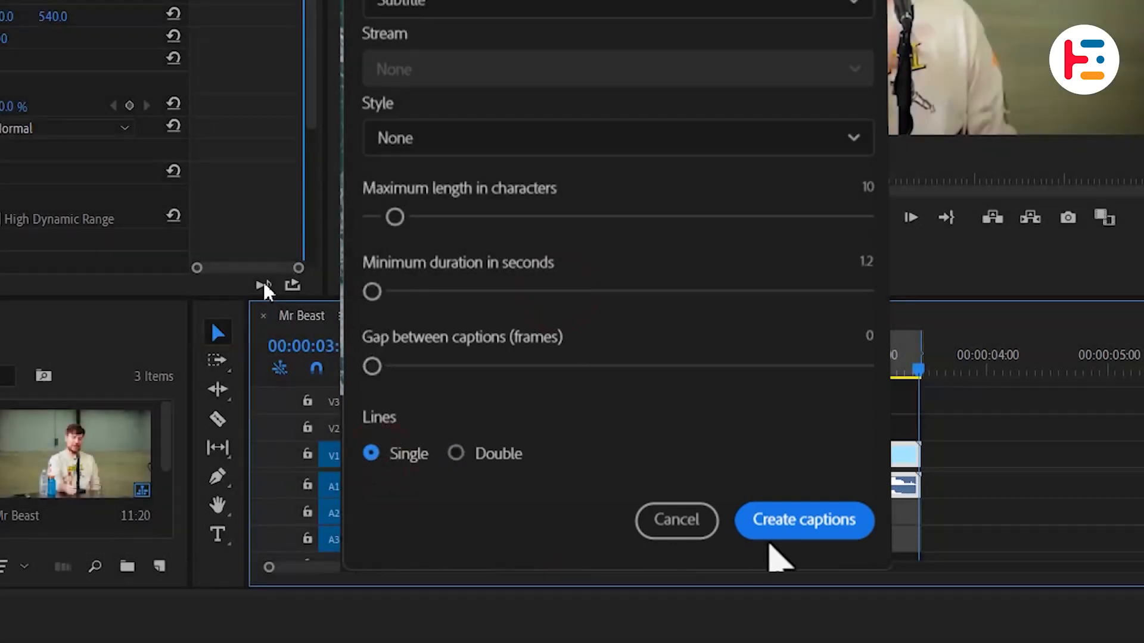
click(803, 520)
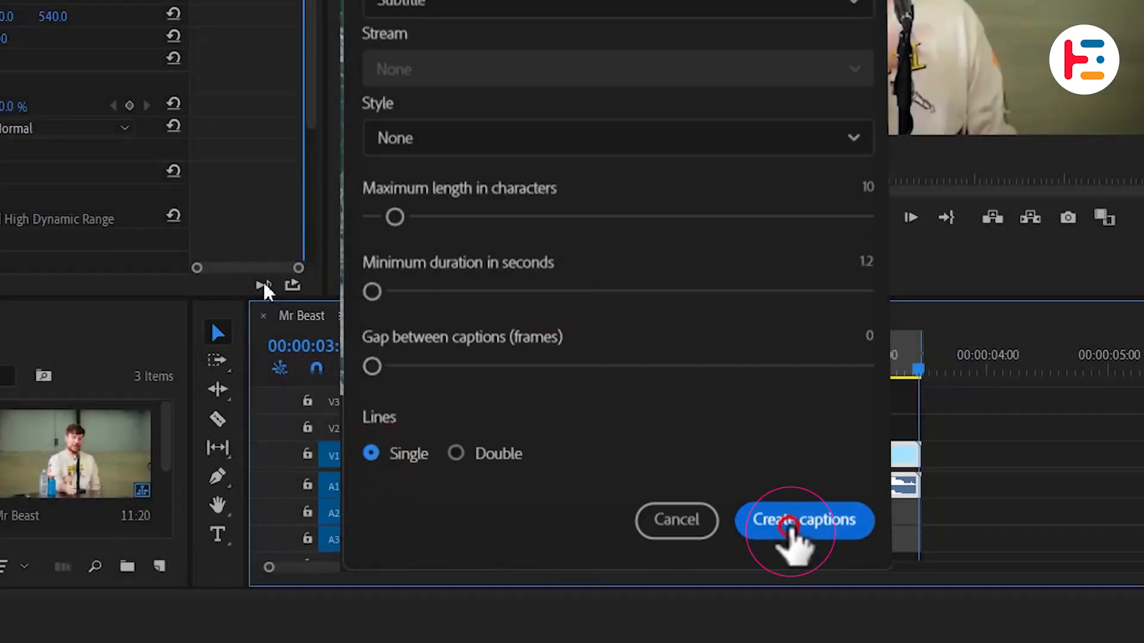
Select a generated caption clip on the timeline and bring up the Window menu.
click(804, 520)
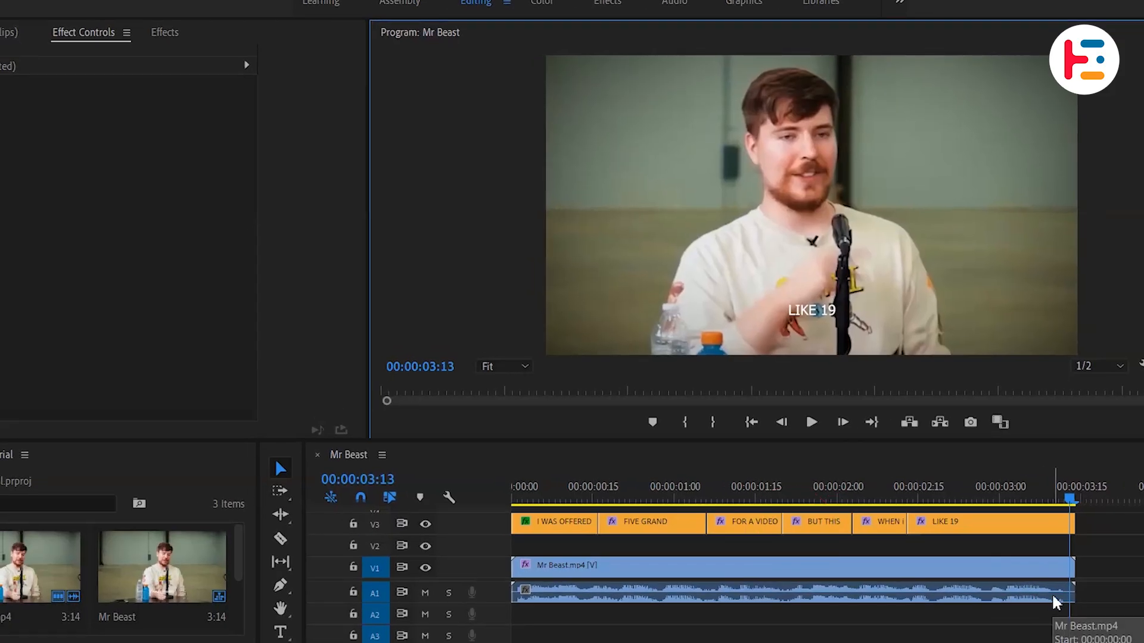
click(810, 422)
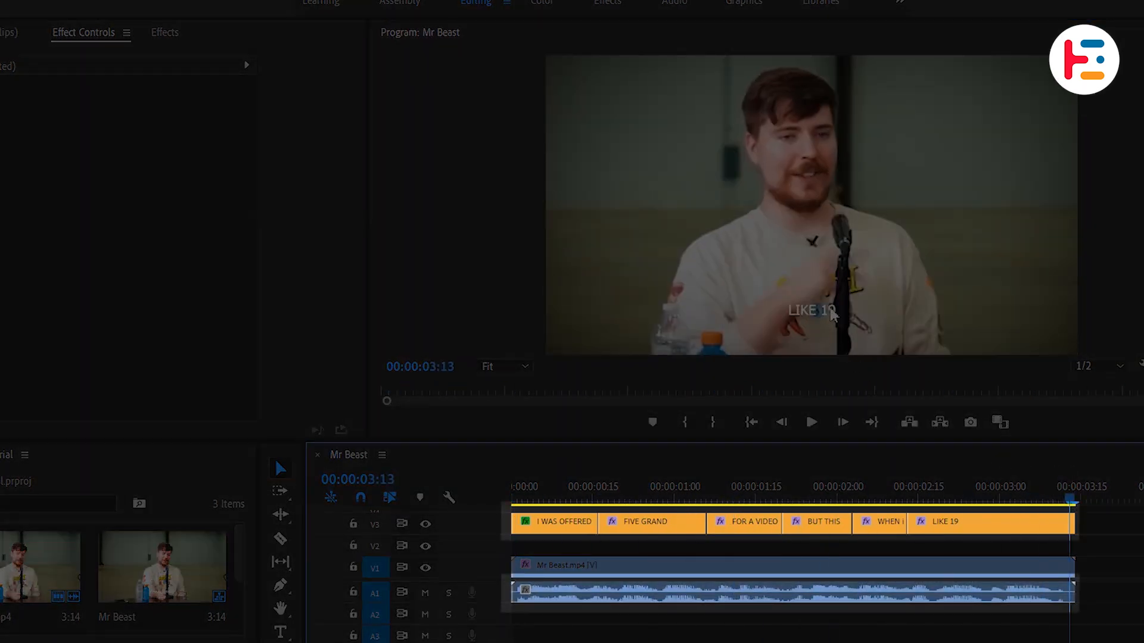
click(226, 11)
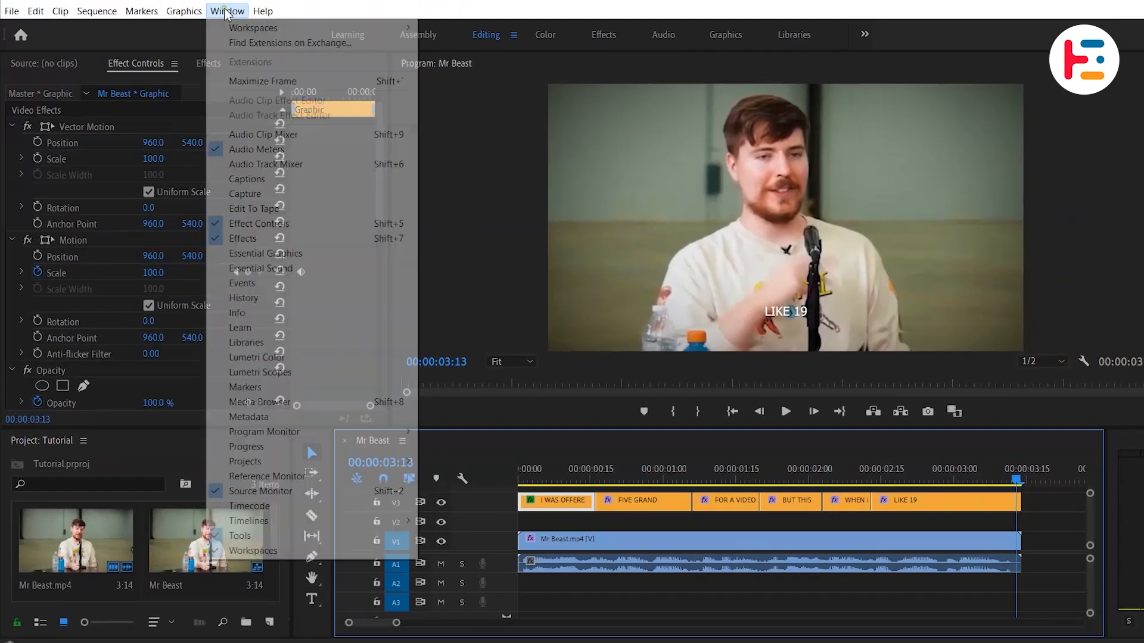
In Essential Graphics, set the caption font to Komika Axis at size 171.
click(265, 252)
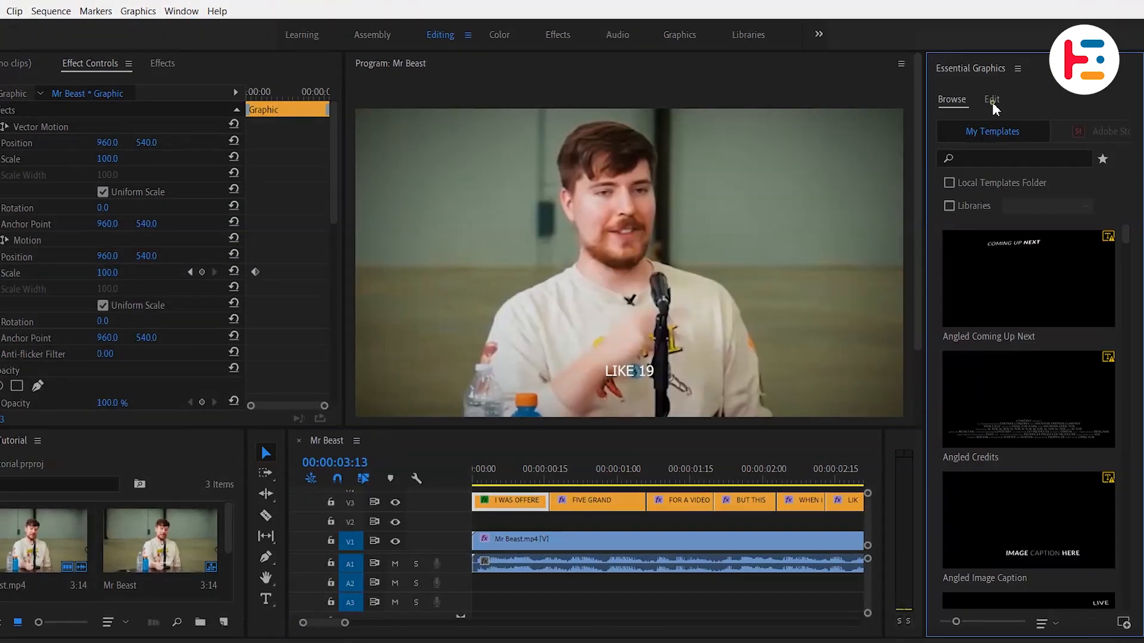
click(991, 98)
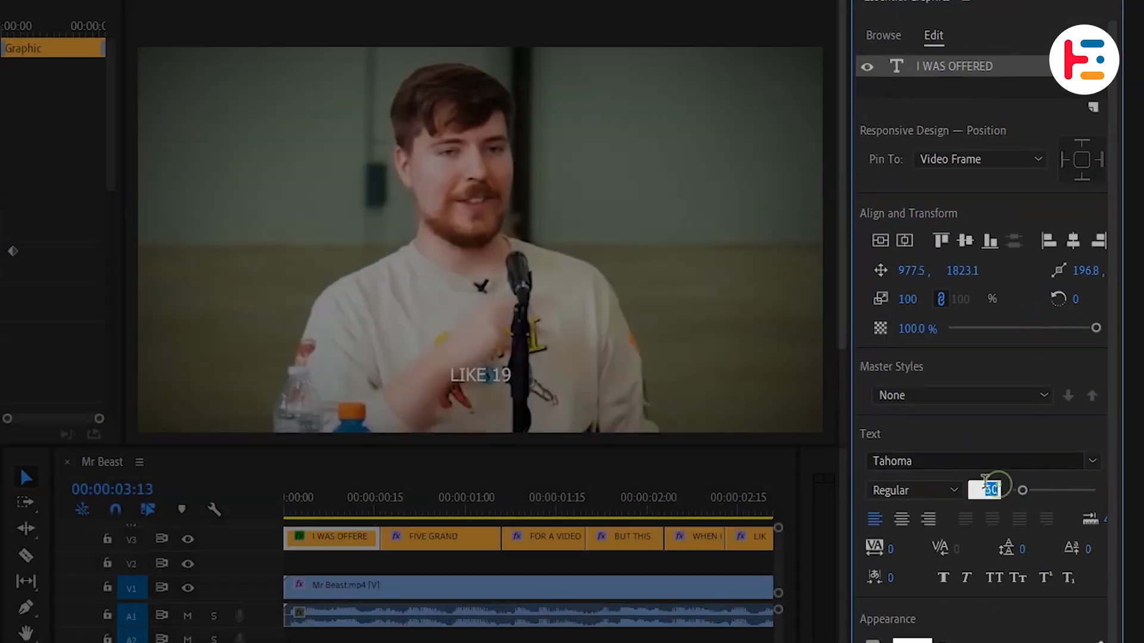
click(976, 460)
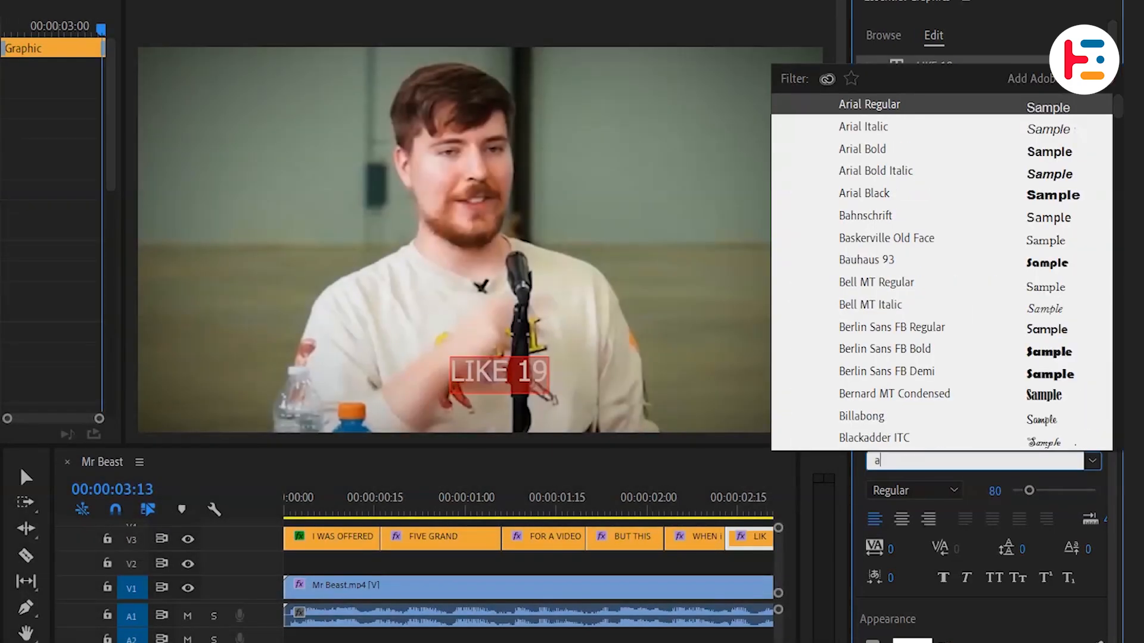
text(komi)
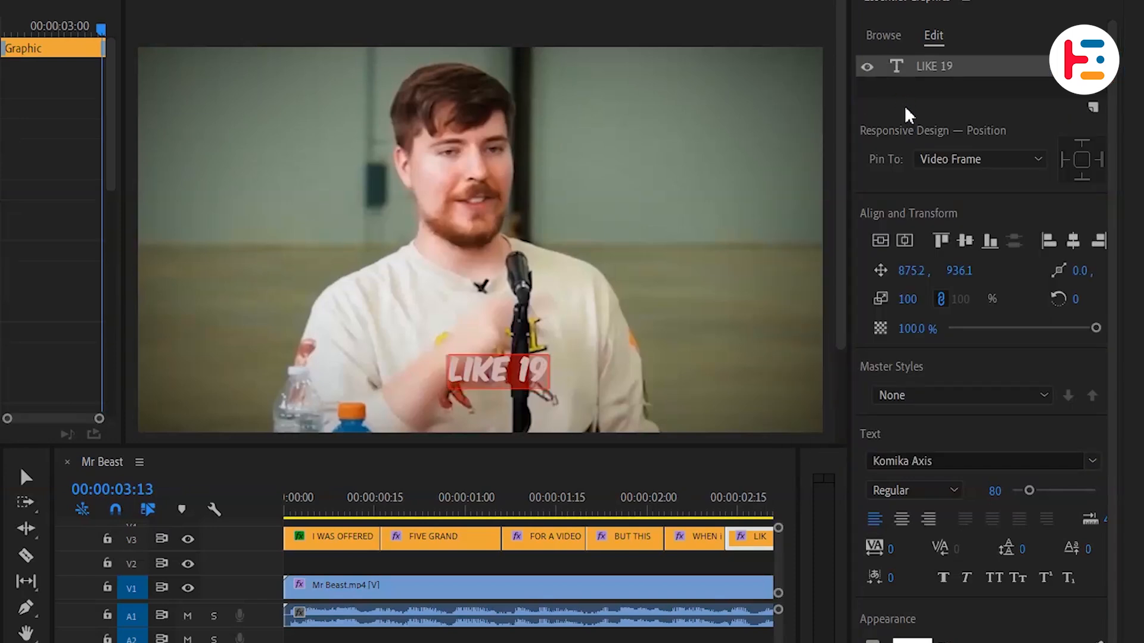
mouse_move(1042, 500)
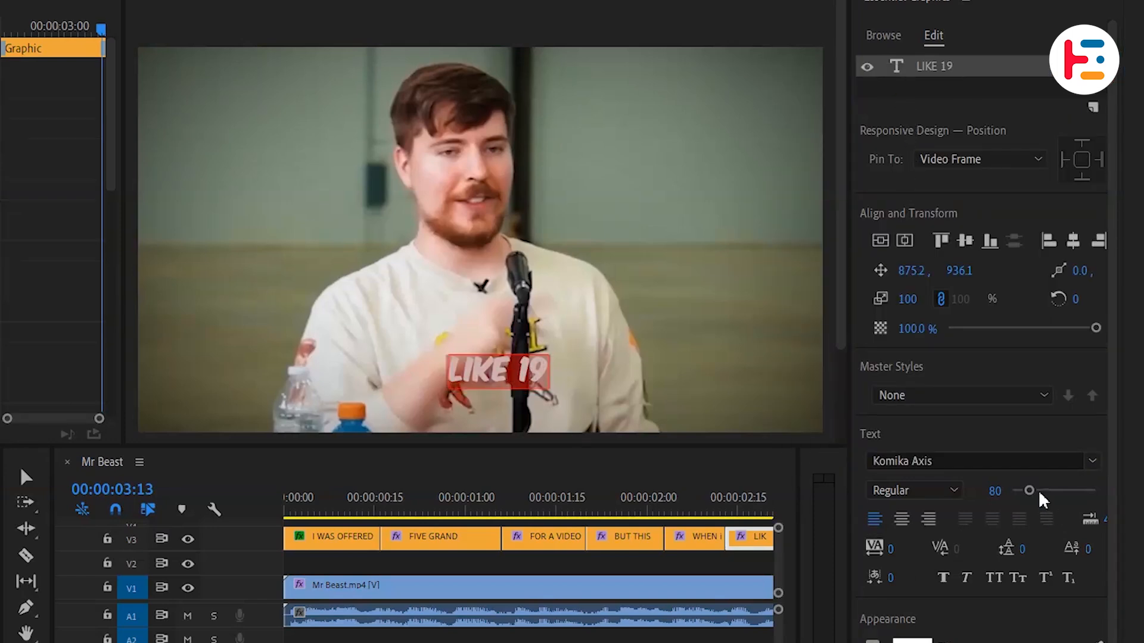
drag(1031, 489, 1049, 489)
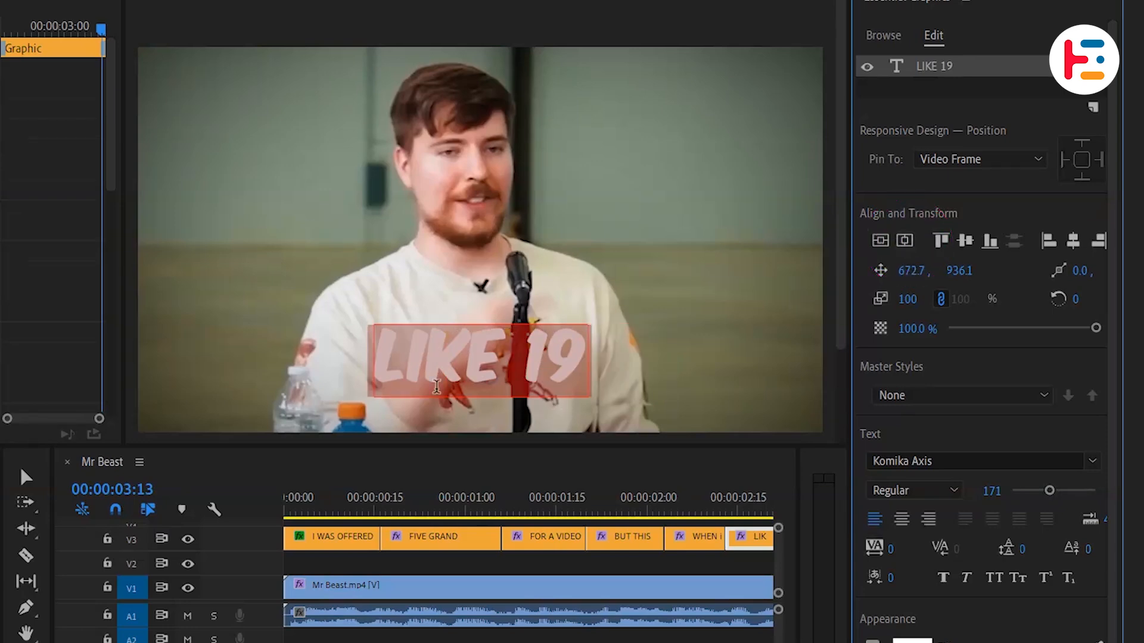
Enable a stroke on the caption text and bring up its colour picker.
click(911, 591)
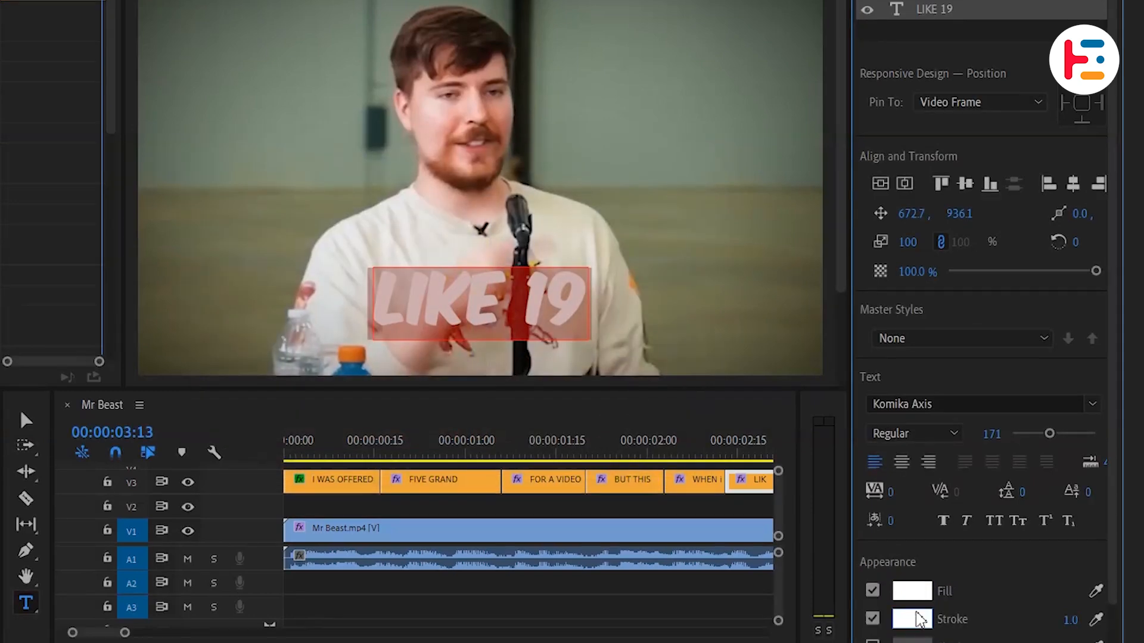
click(910, 620)
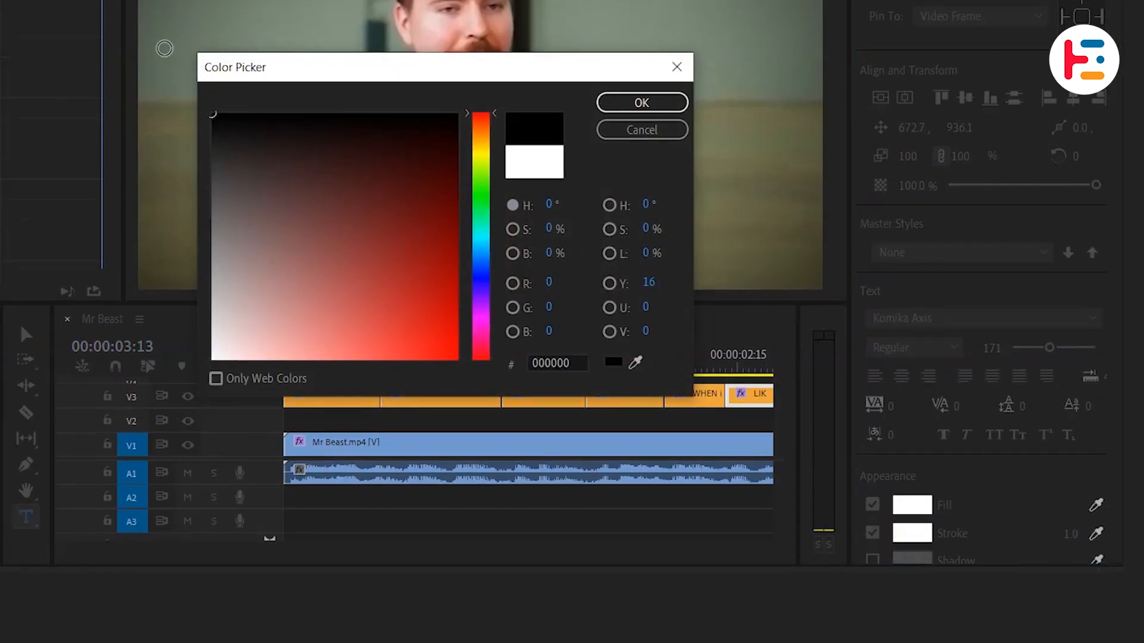